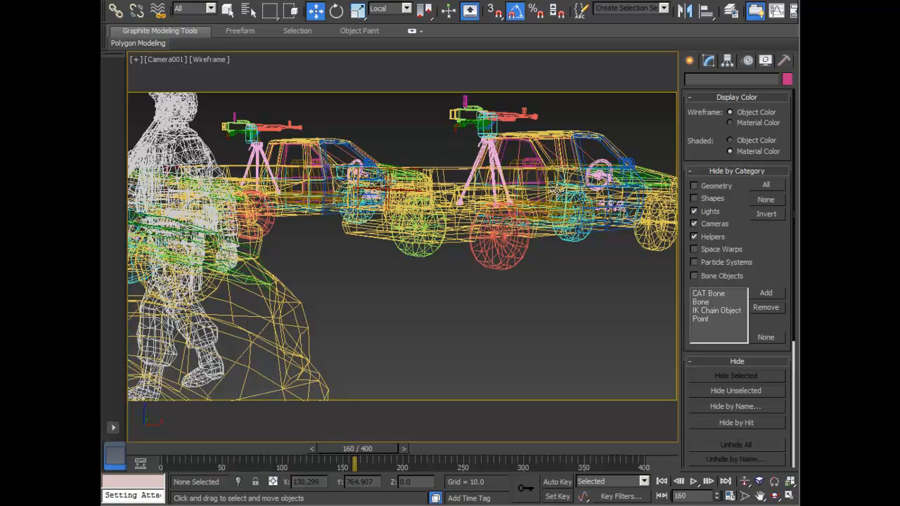
{"action": "mouse_move", "coordinate": [520, 259]}
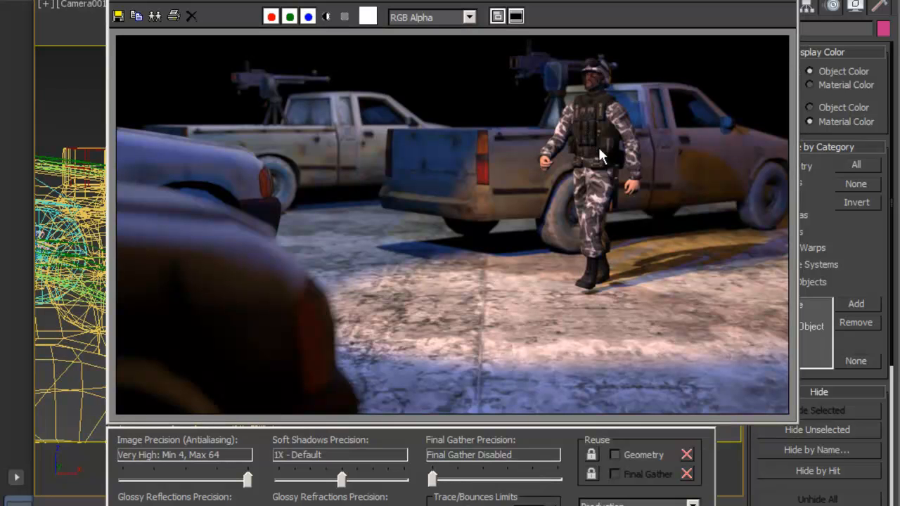
{"action": "mouse_move", "coordinate": [568, 256]}
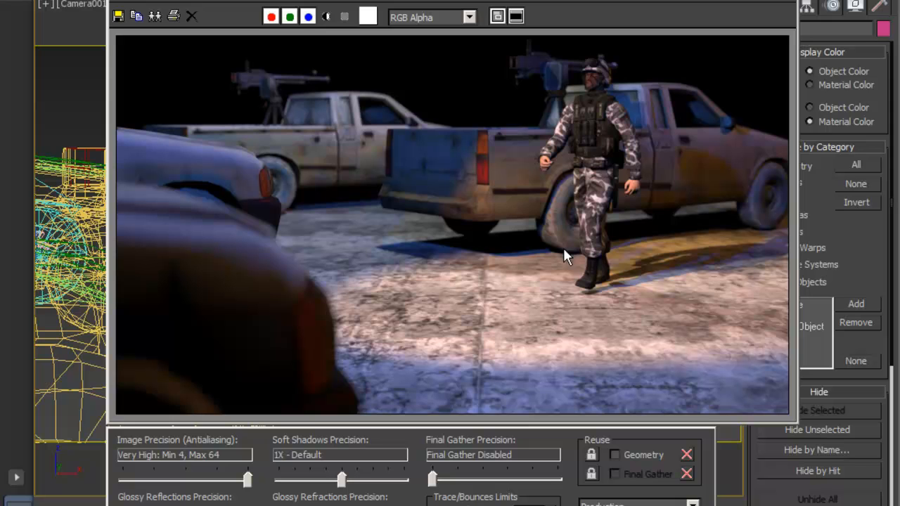
{"action": "mouse_move", "coordinate": [512, 256]}
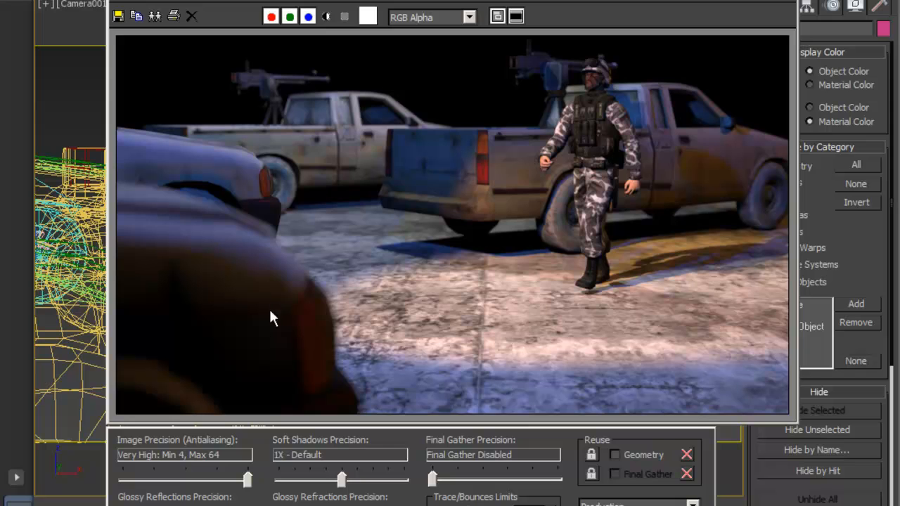
{"action": "mouse_move", "coordinate": [261, 195]}
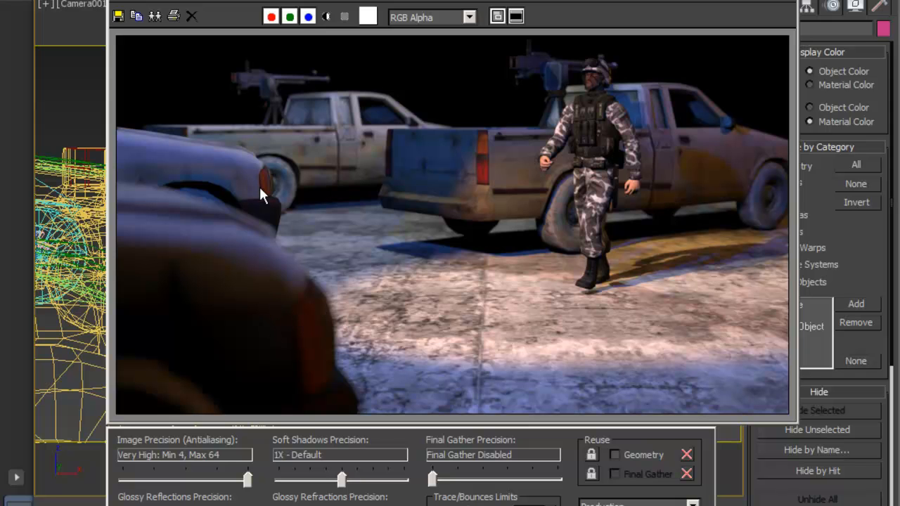
{"action": "mouse_move", "coordinate": [306, 145]}
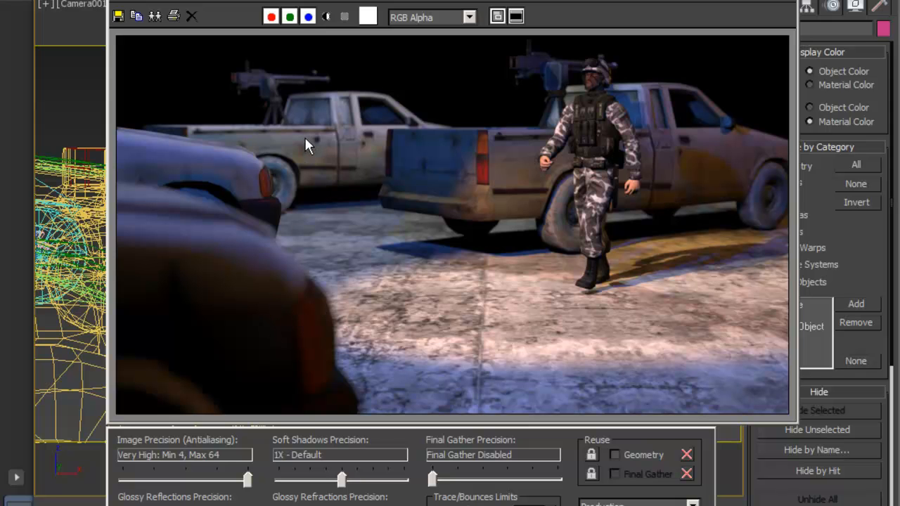
{"action": "mouse_move", "coordinate": [321, 135]}
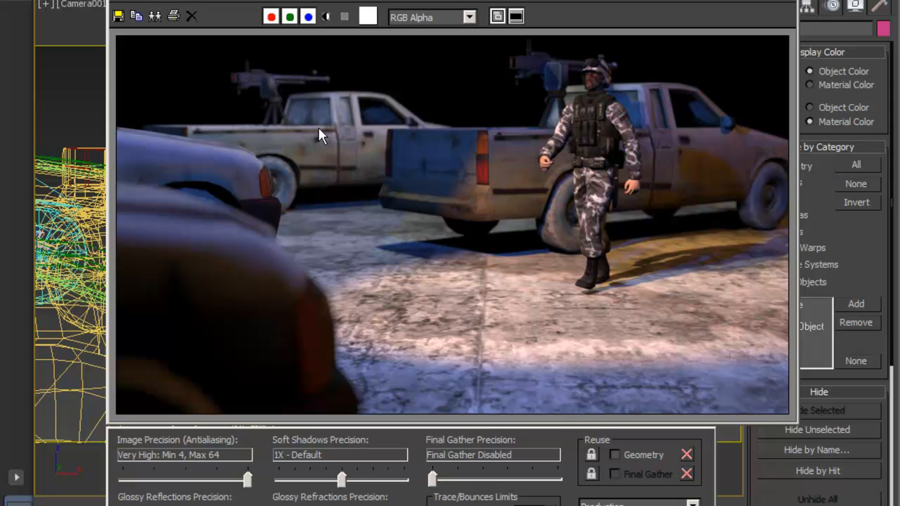
{"action": "mouse_move", "coordinate": [393, 153]}
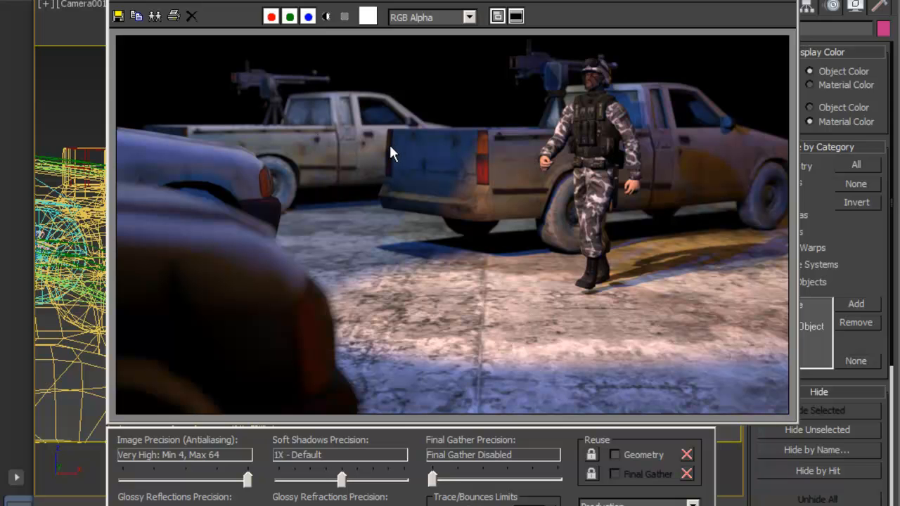
{"action": "mouse_move", "coordinate": [513, 157]}
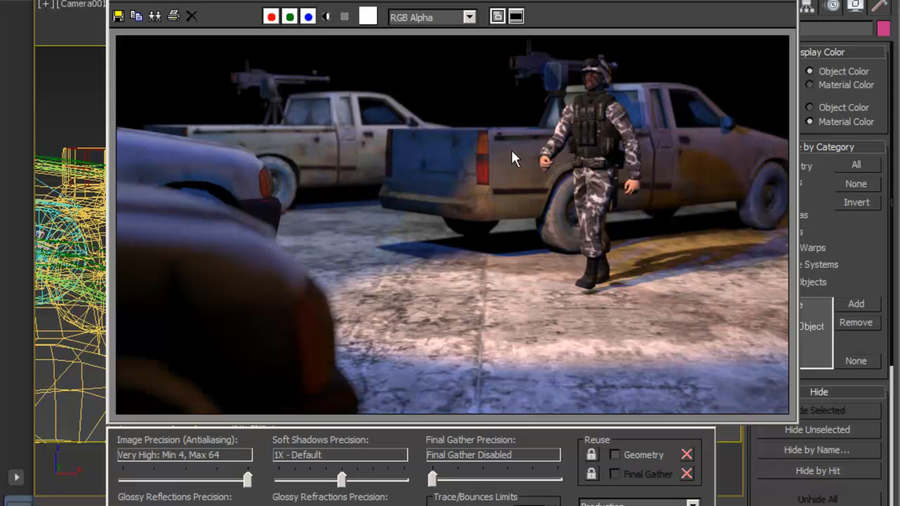
{"action": "mouse_move", "coordinate": [720, 110]}
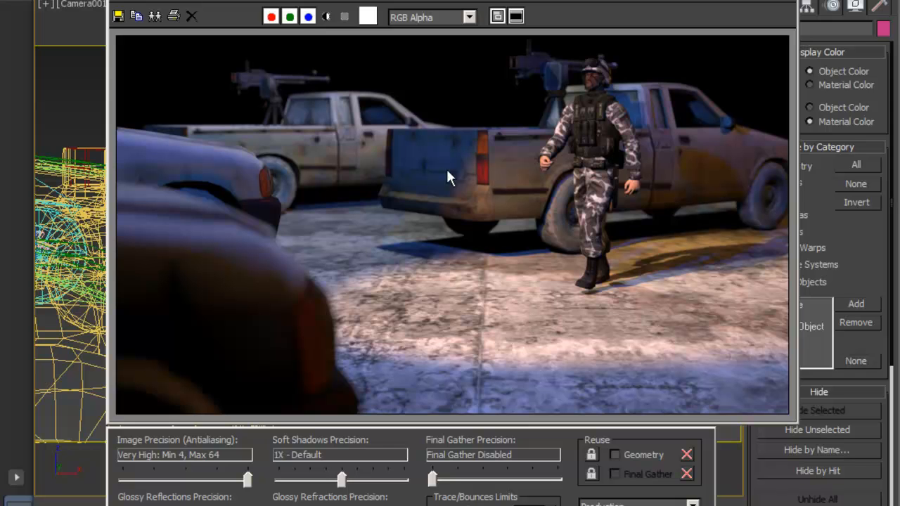
{"action": "mouse_move", "coordinate": [242, 185]}
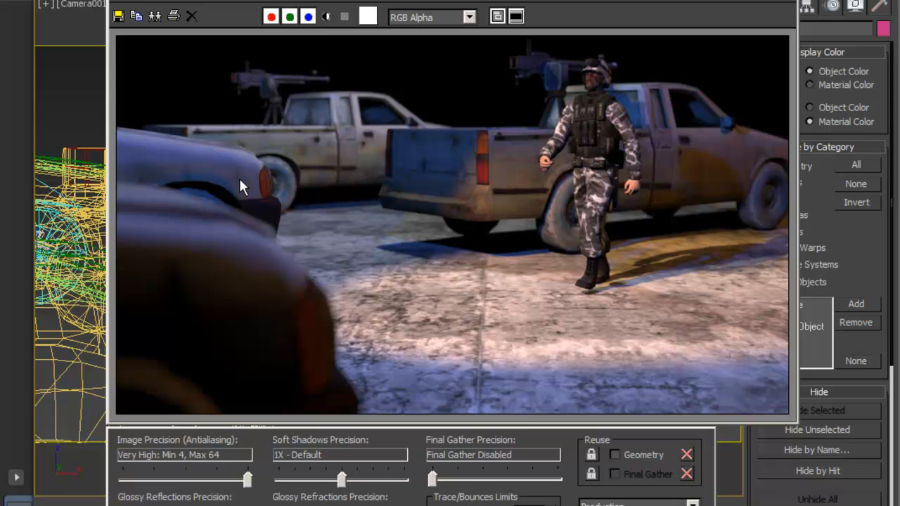
{"action": "mouse_move", "coordinate": [345, 135]}
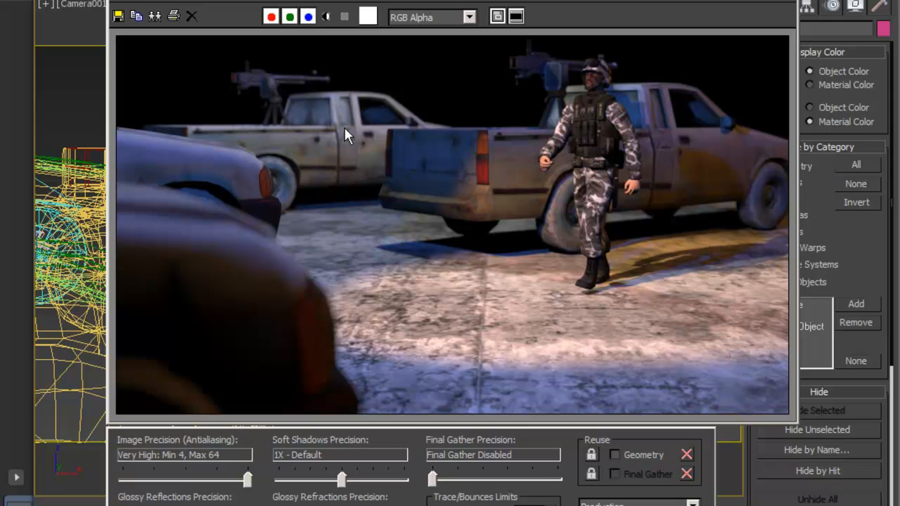
{"action": "mouse_move", "coordinate": [429, 264]}
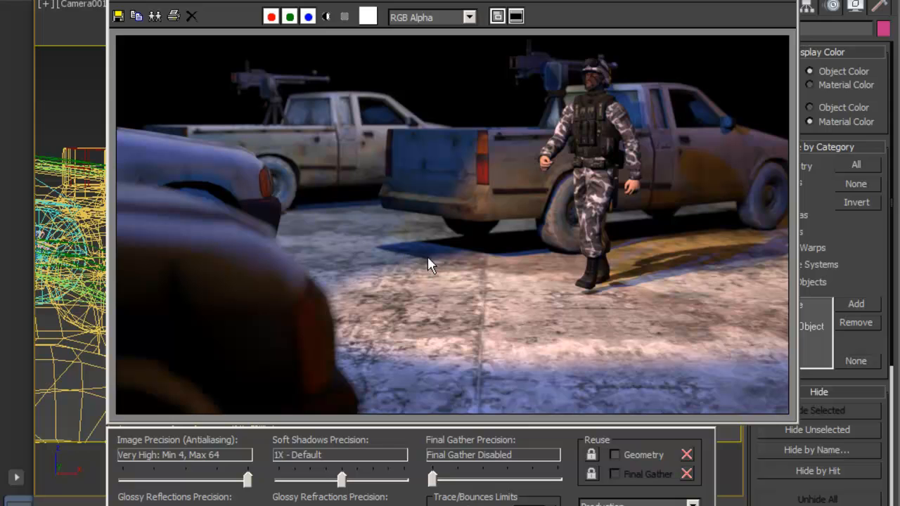
{"action": "mouse_move", "coordinate": [531, 186]}
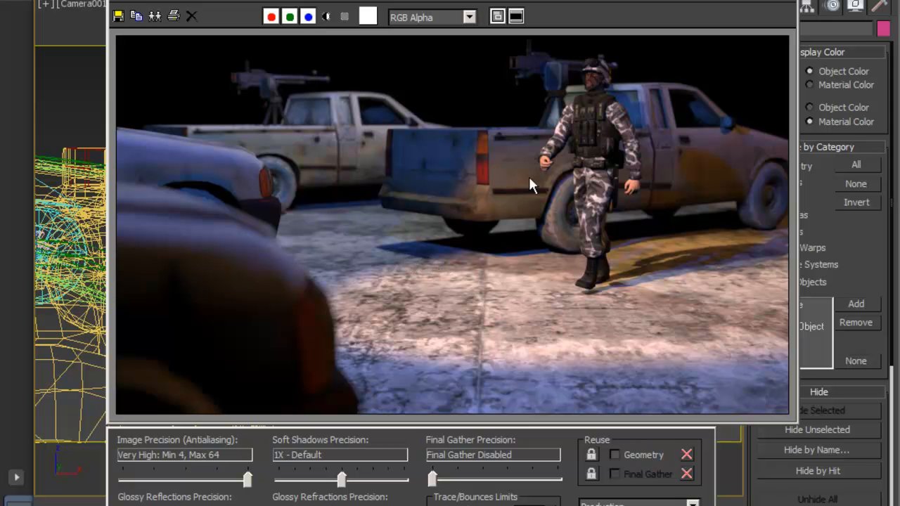
{"action": "mouse_move", "coordinate": [658, 140]}
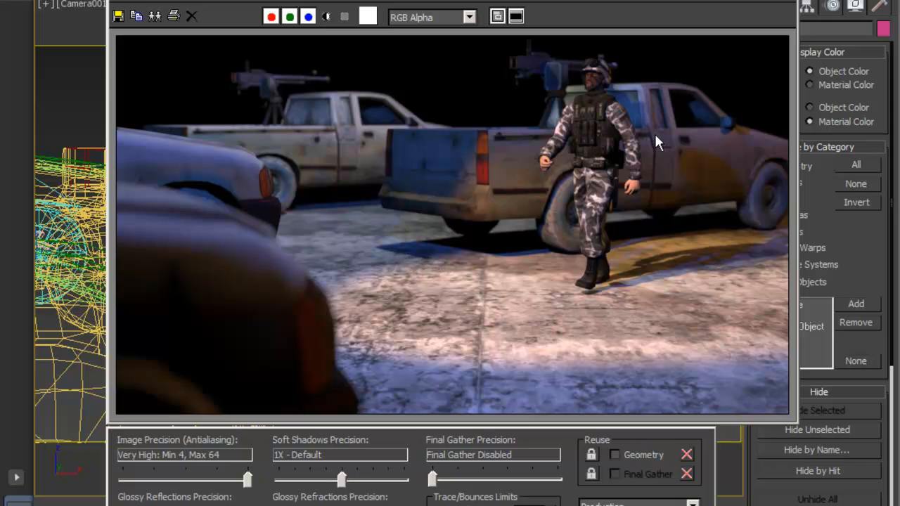
{"action": "mouse_move", "coordinate": [650, 126]}
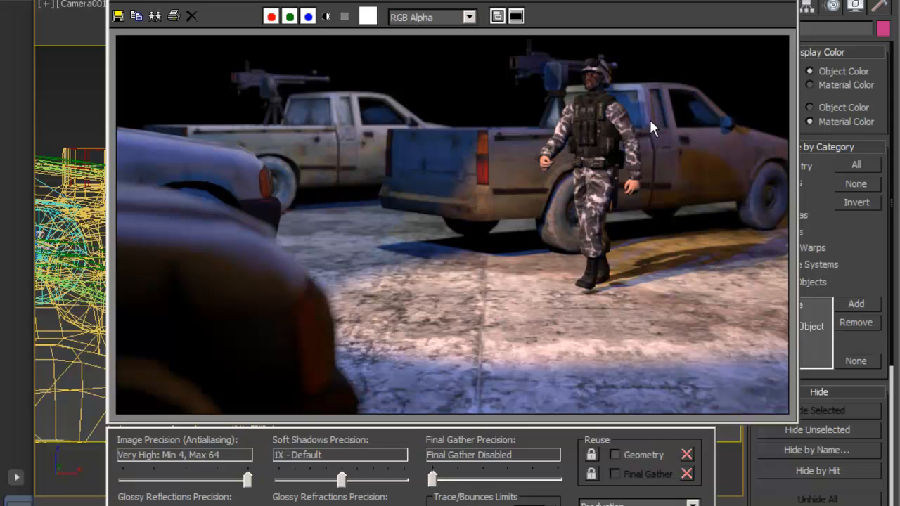
{"action": "mouse_move", "coordinate": [678, 87]}
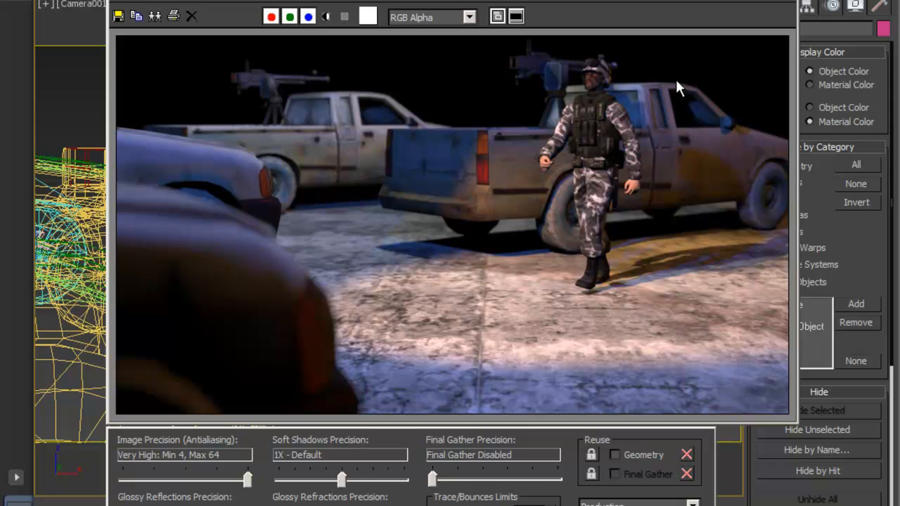
{"action": "mouse_move", "coordinate": [400, 260]}
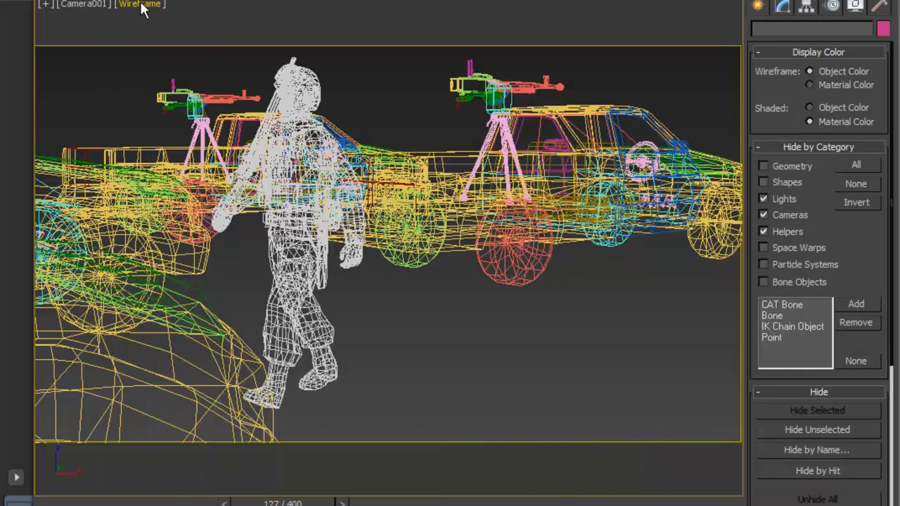
- Switch the camera viewport shading from wireframe to Realistic
{"action": "left_click", "coordinate": [140, 6]}
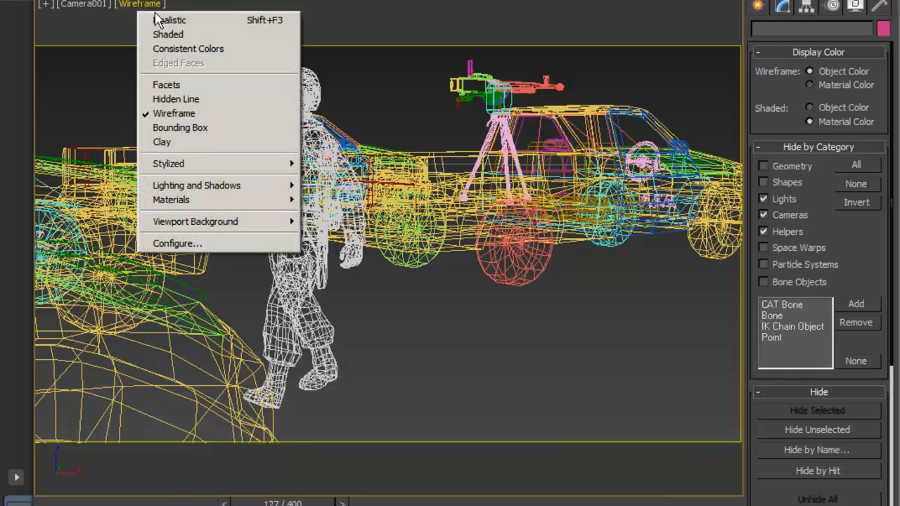
{"action": "left_click", "coordinate": [172, 20]}
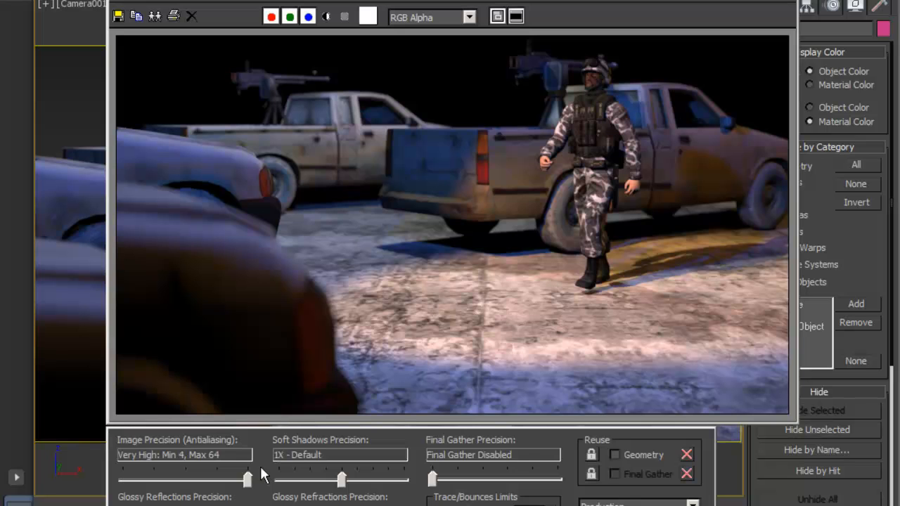
{"action": "mouse_move", "coordinate": [334, 312]}
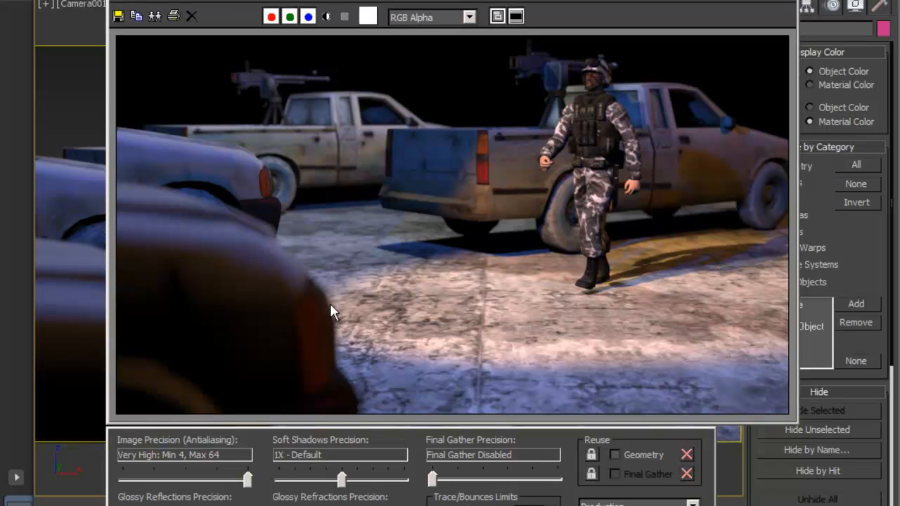
{"action": "mouse_move", "coordinate": [745, 42]}
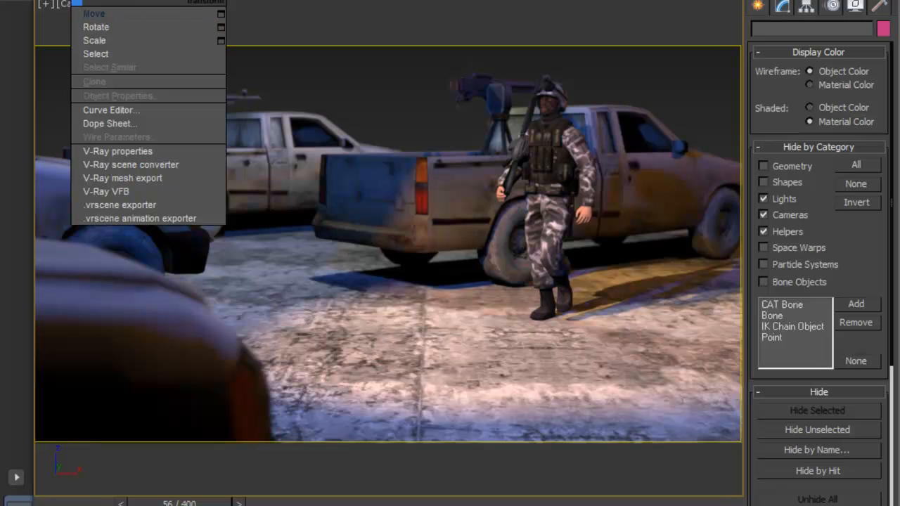
{"action": "mouse_move", "coordinate": [166, 81]}
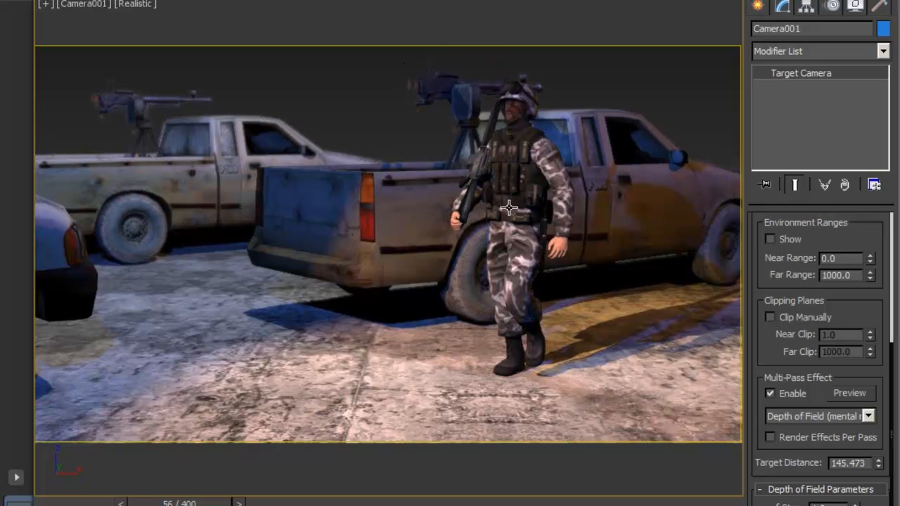
{"action": "mouse_move", "coordinate": [180, 28]}
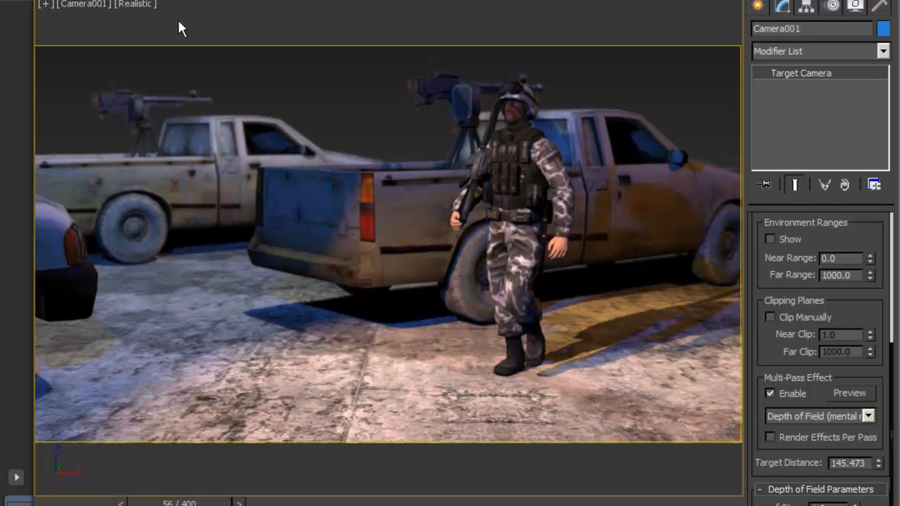
{"action": "mouse_move", "coordinate": [137, 55]}
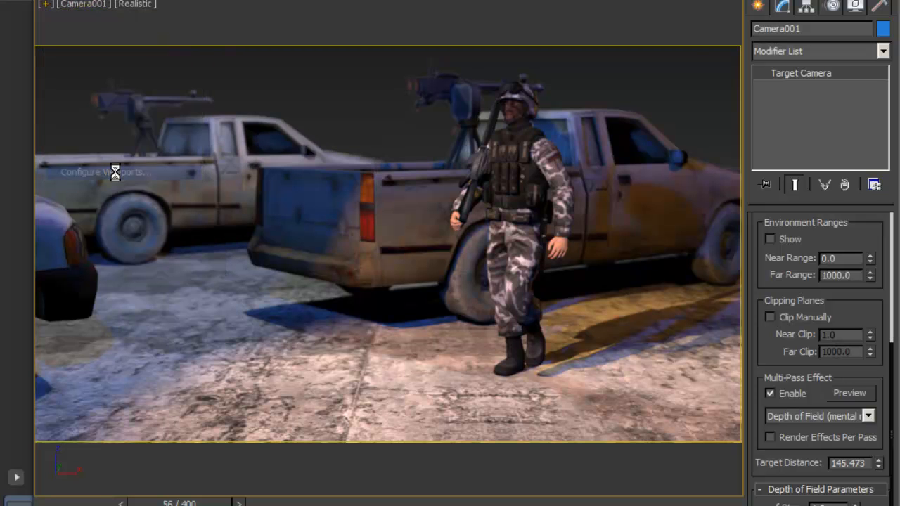
{"action": "left_click", "coordinate": [104, 171]}
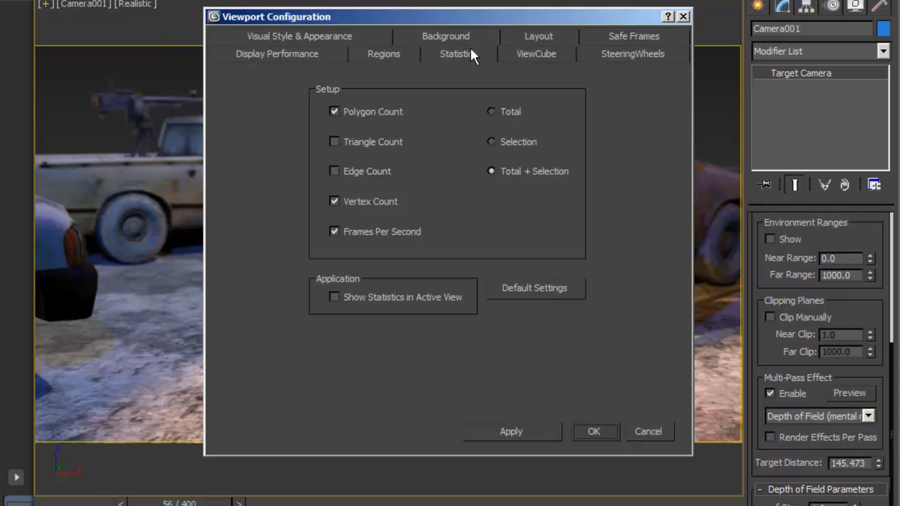
{"action": "left_click", "coordinate": [277, 54]}
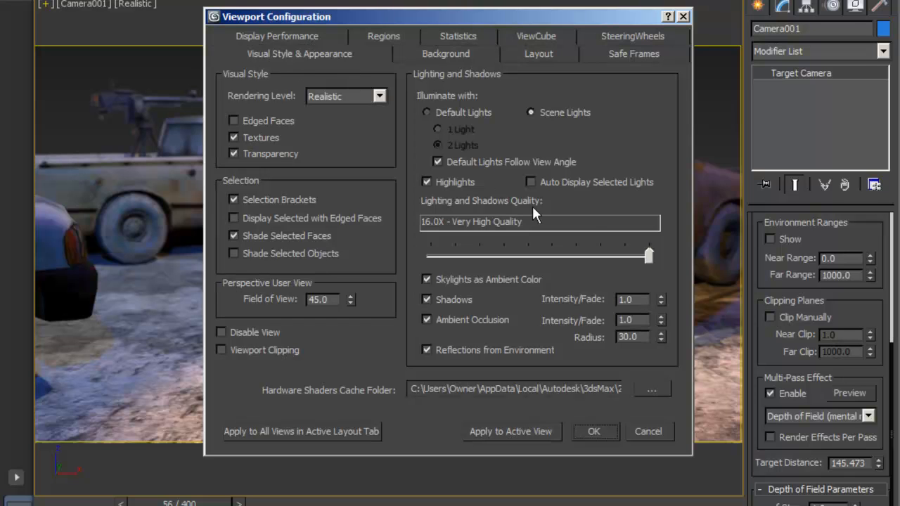
{"action": "left_click_drag", "start_coordinate": [648, 256], "coordinate": [430, 256]}
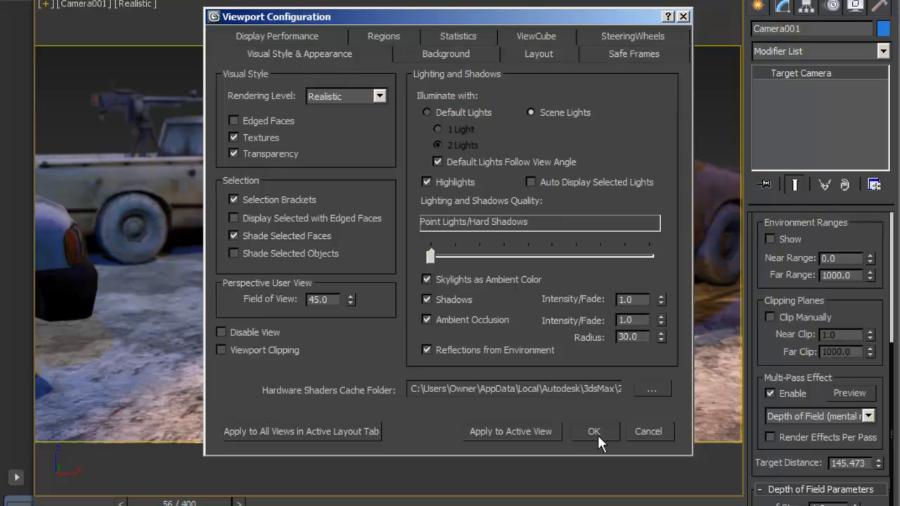
{"action": "left_click", "coordinate": [594, 430]}
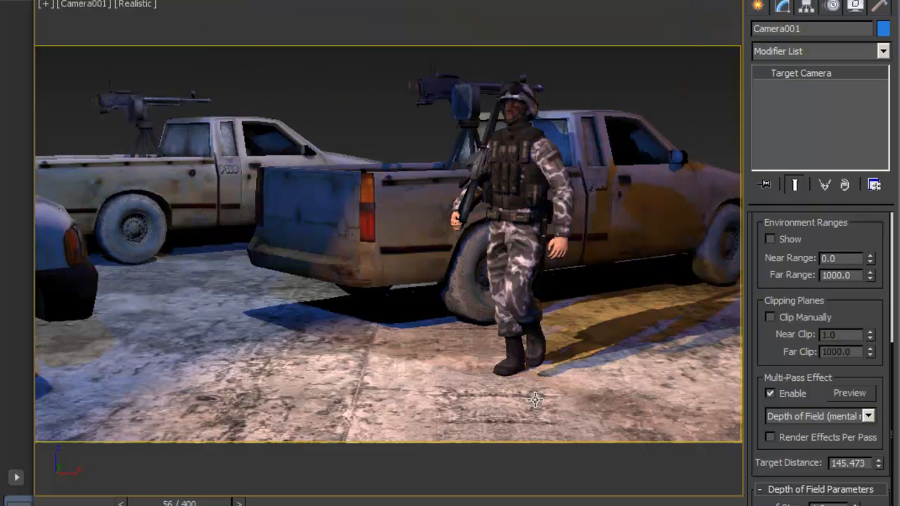
{"action": "mouse_move", "coordinate": [337, 343]}
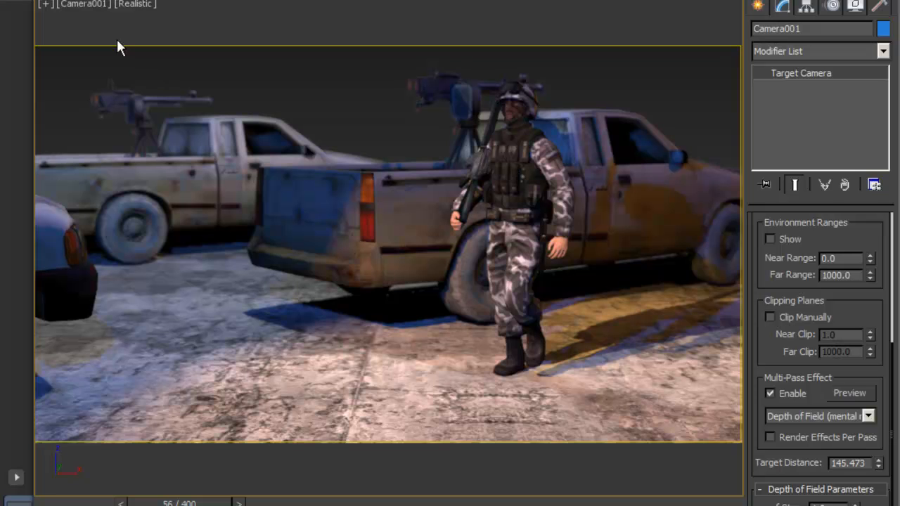
{"action": "left_click", "coordinate": [45, 4]}
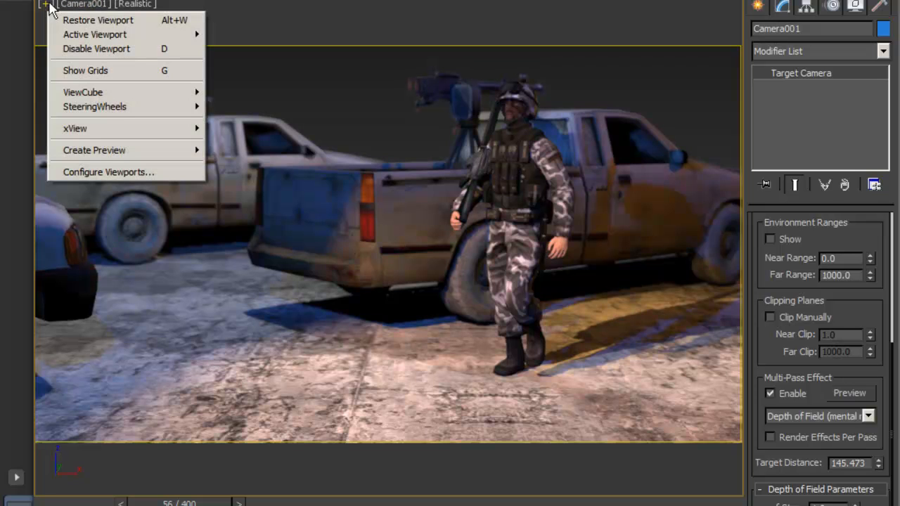
{"action": "left_click", "coordinate": [107, 171]}
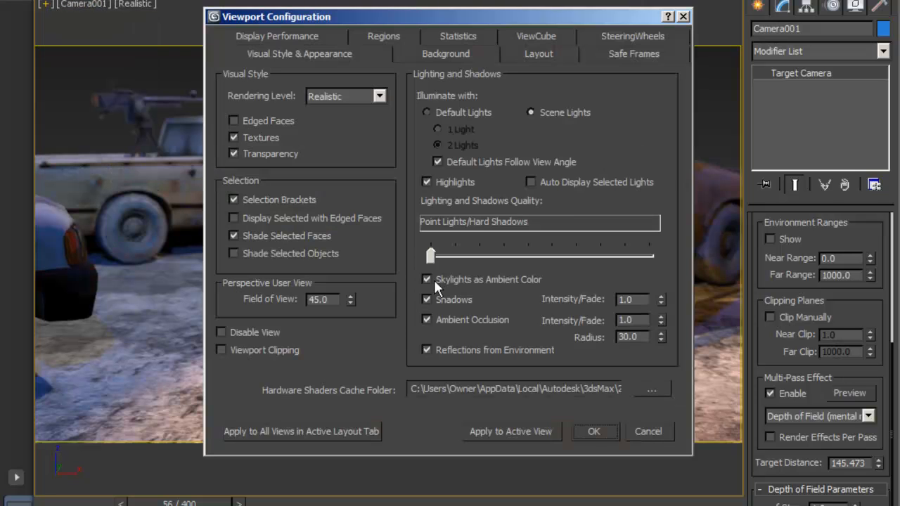
{"action": "left_click_drag", "start_coordinate": [430, 256], "coordinate": [647, 256]}
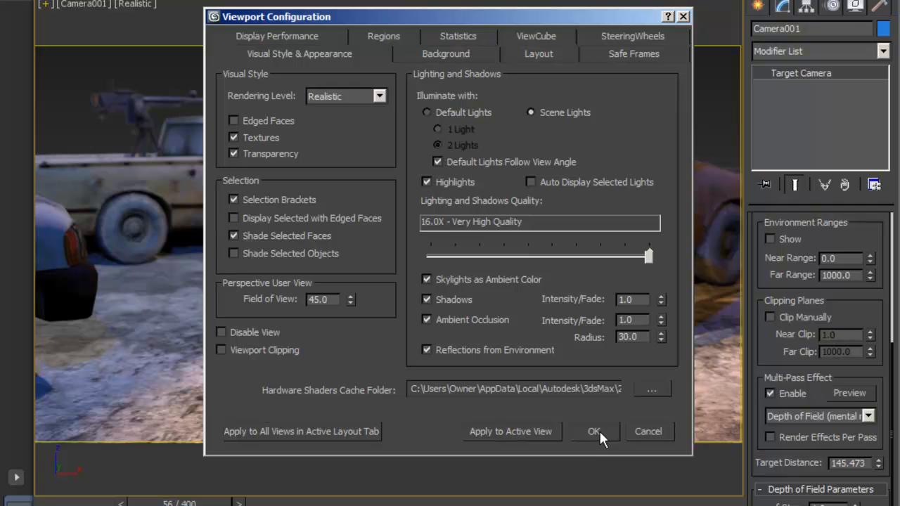
{"action": "left_click", "coordinate": [594, 431]}
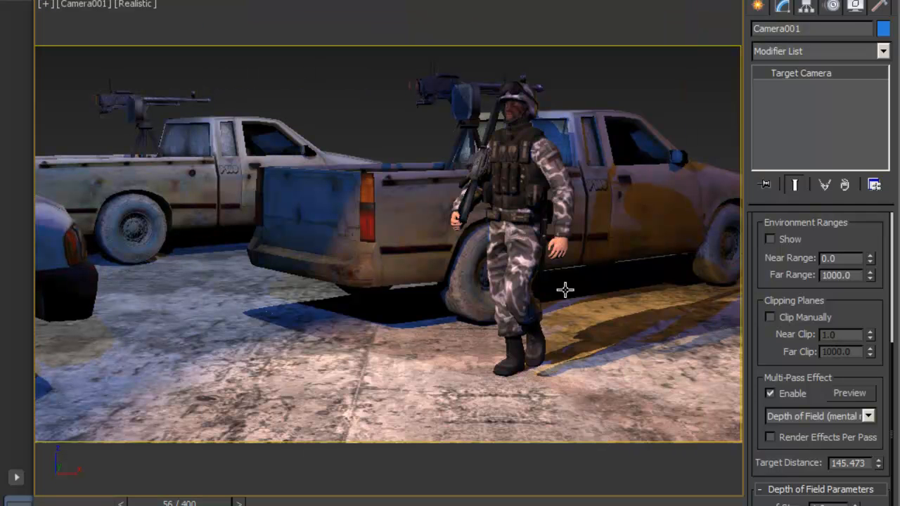
{"action": "mouse_move", "coordinate": [624, 294]}
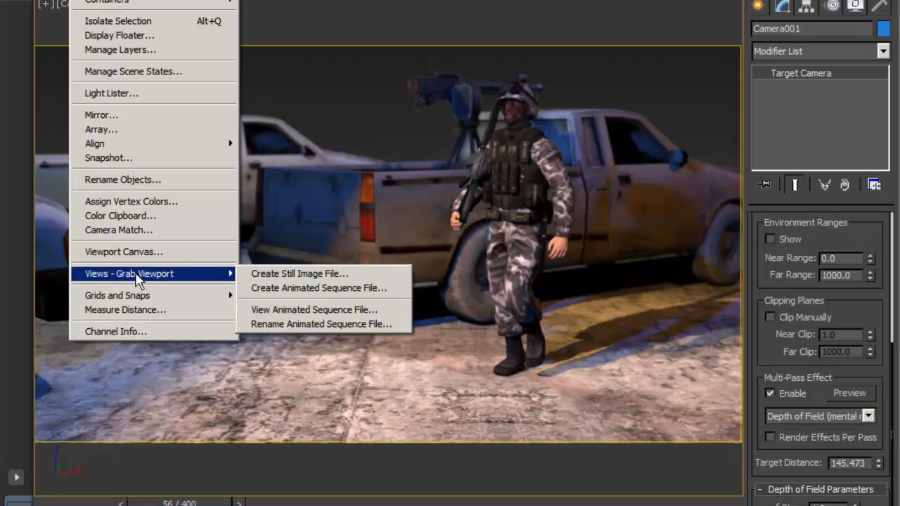
{"action": "mouse_move", "coordinate": [318, 287]}
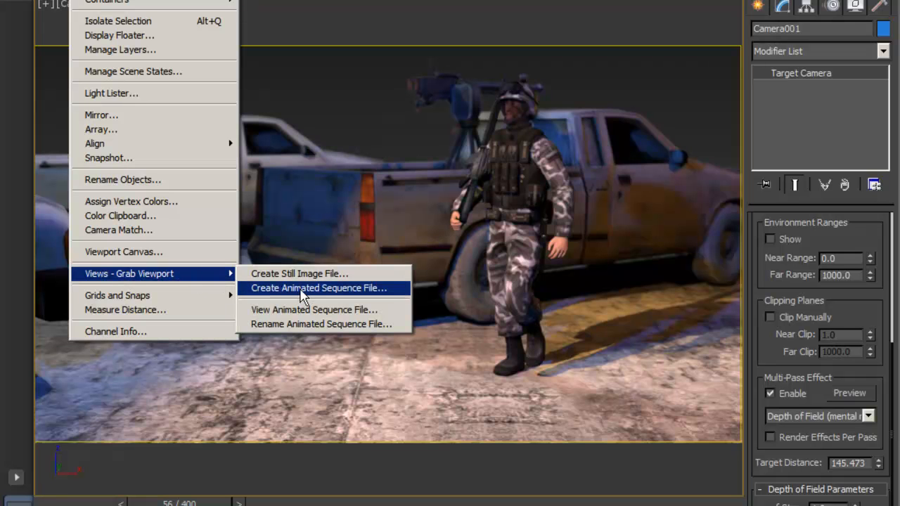
{"action": "mouse_move", "coordinate": [349, 299]}
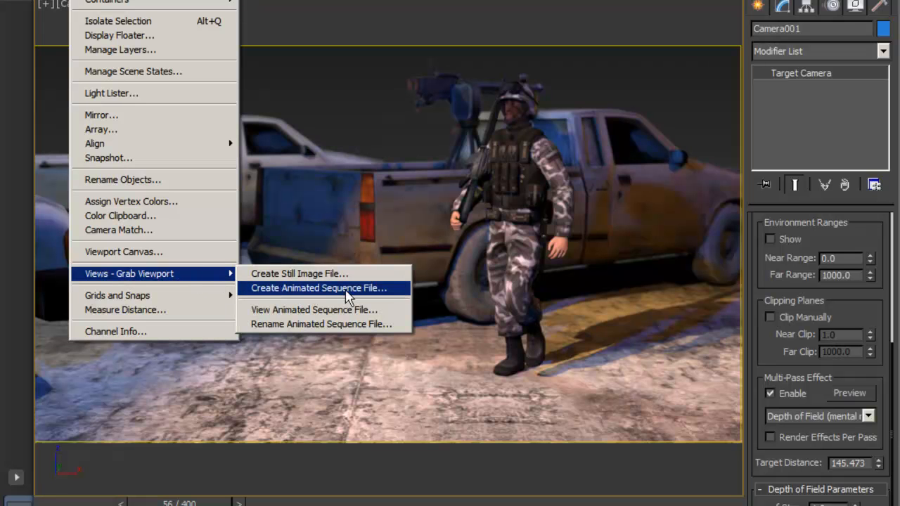
- Create an animated sequence of frames 0–176 from Camera001 at 50 percent output, 400 x 225
{"action": "left_click", "coordinate": [319, 287]}
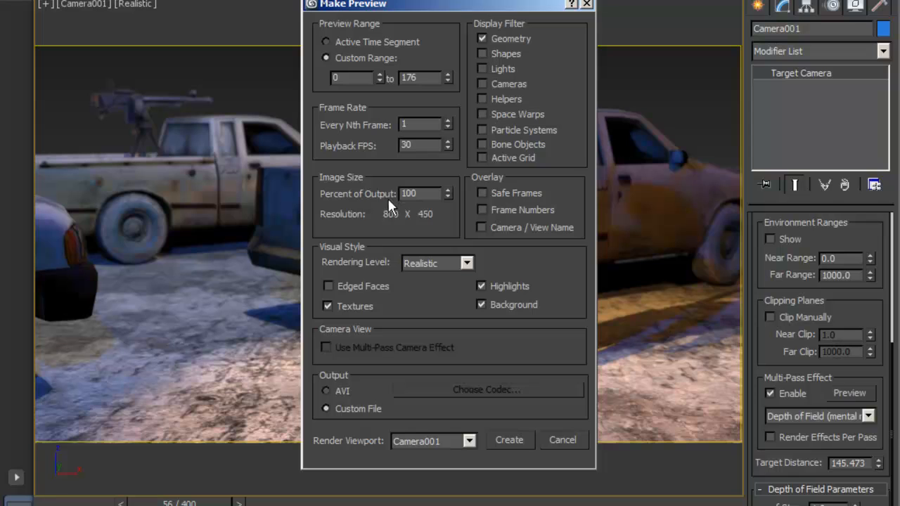
{"action": "mouse_move", "coordinate": [599, 252]}
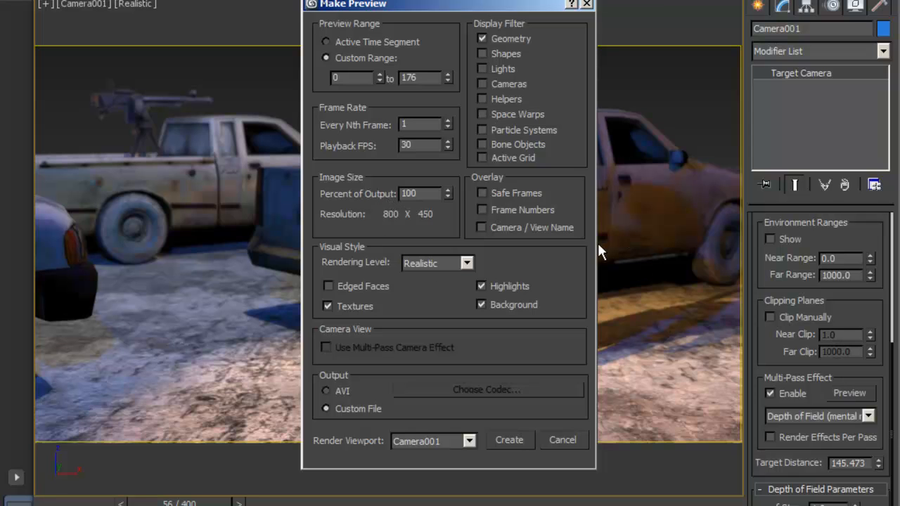
{"action": "mouse_move", "coordinate": [399, 200]}
{"action": "type", "text": "50"}
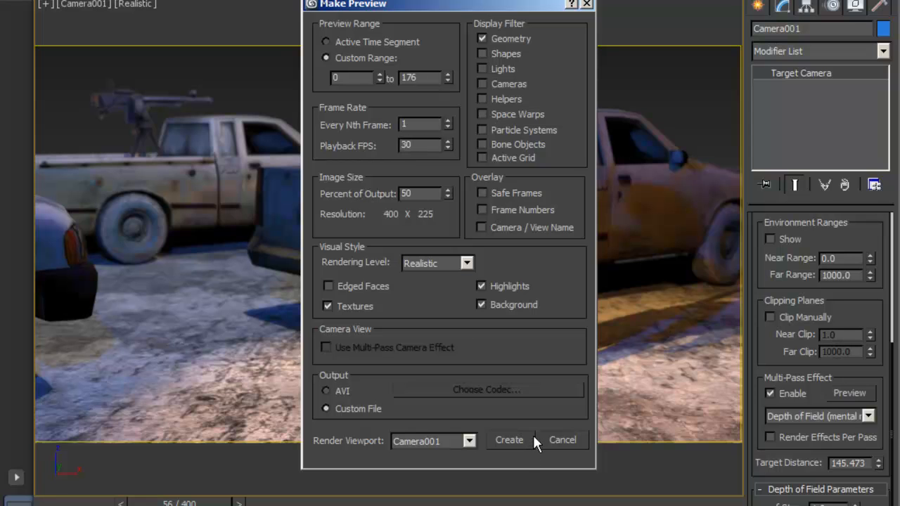
{"action": "left_click", "coordinate": [419, 145]}
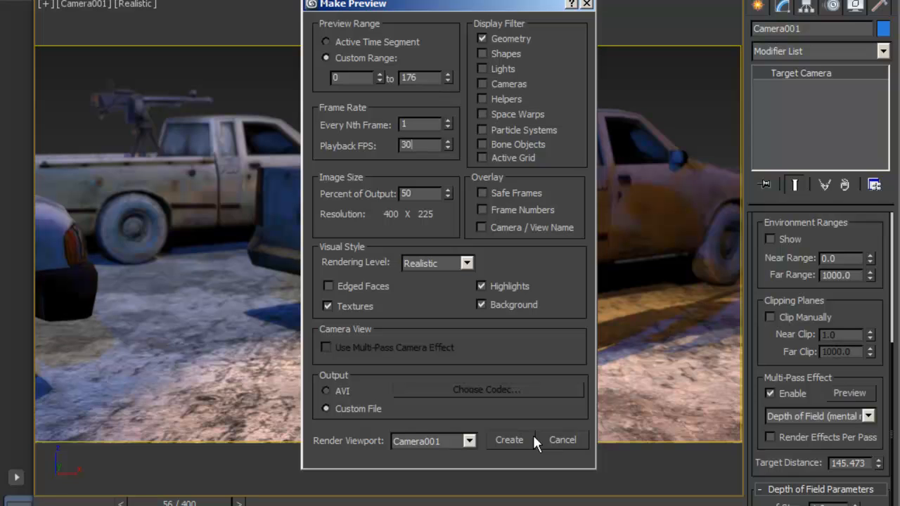
{"action": "mouse_move", "coordinate": [552, 441]}
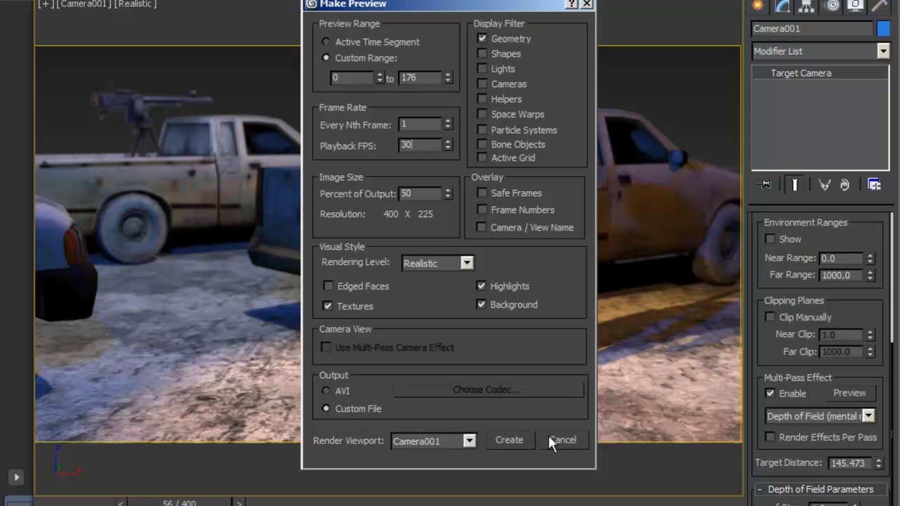
{"action": "left_click", "coordinate": [562, 440]}
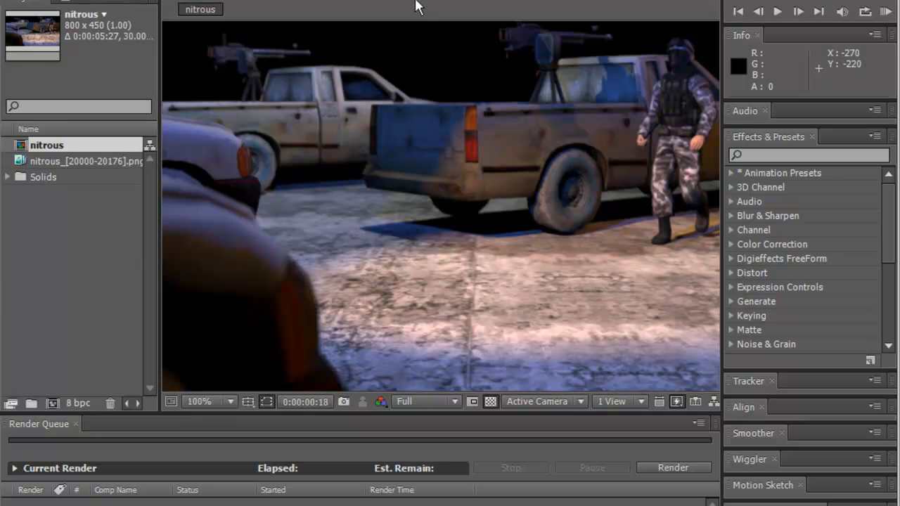
{"action": "mouse_move", "coordinate": [570, 226]}
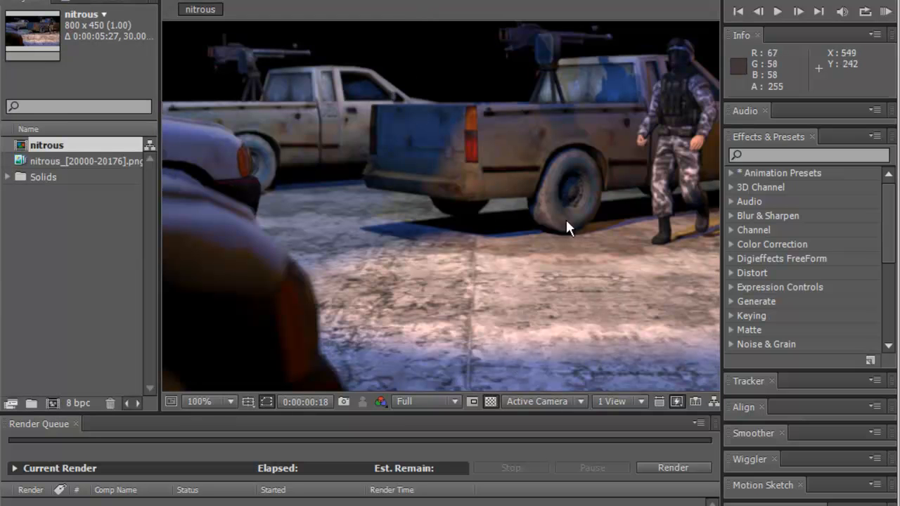
{"action": "mouse_move", "coordinate": [419, 264]}
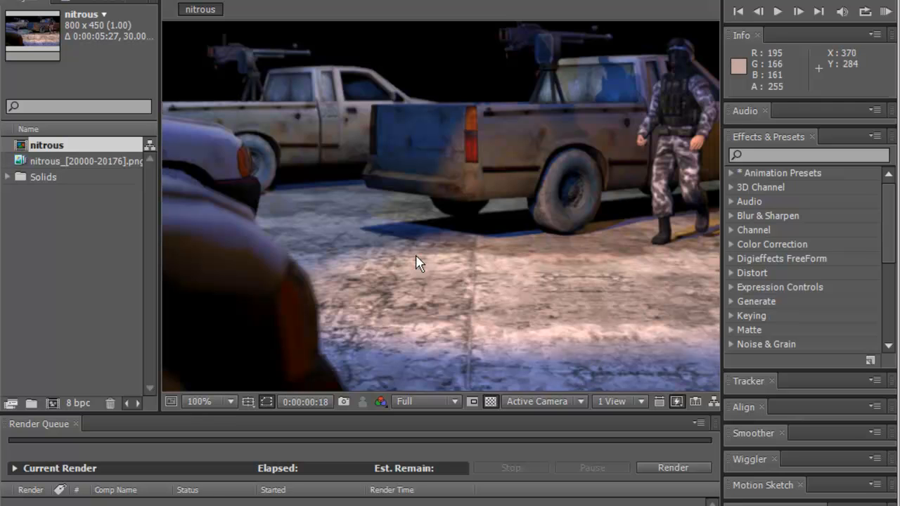
- Set the Composition panel magnification to 50% to see the full nitrous frame
{"action": "left_click", "coordinate": [230, 402]}
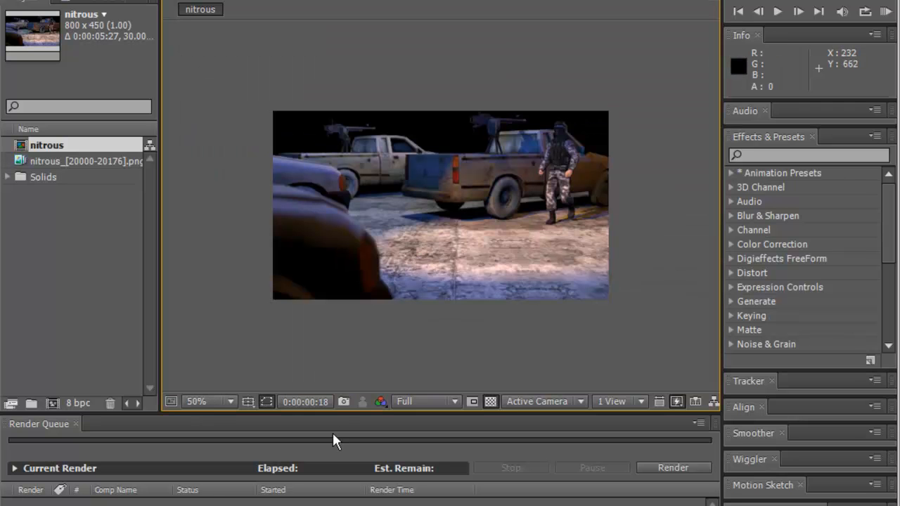
{"action": "mouse_move", "coordinate": [379, 312]}
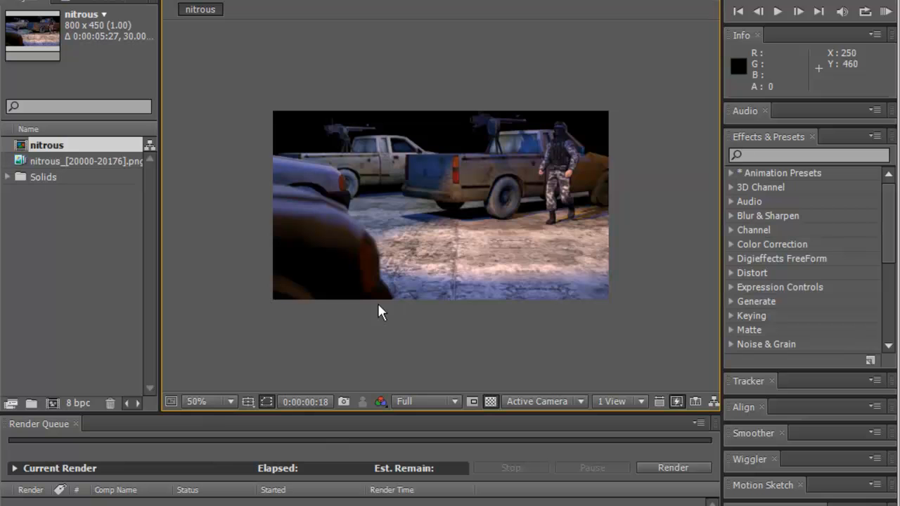